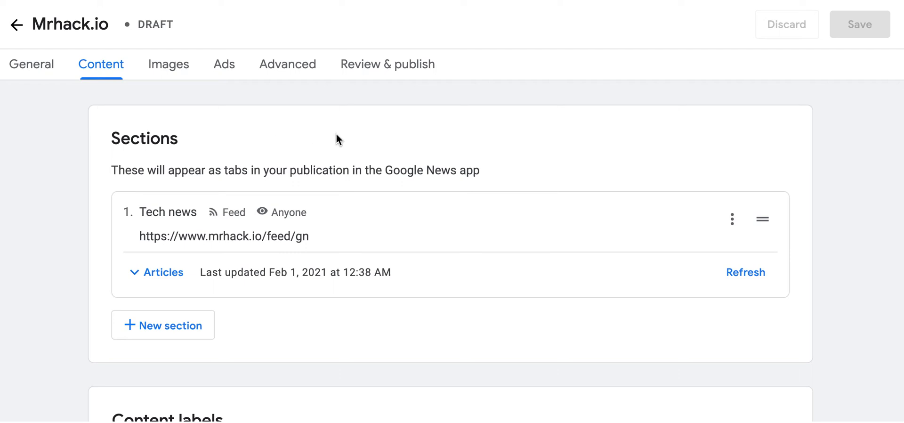
mouse_move(416, 137)
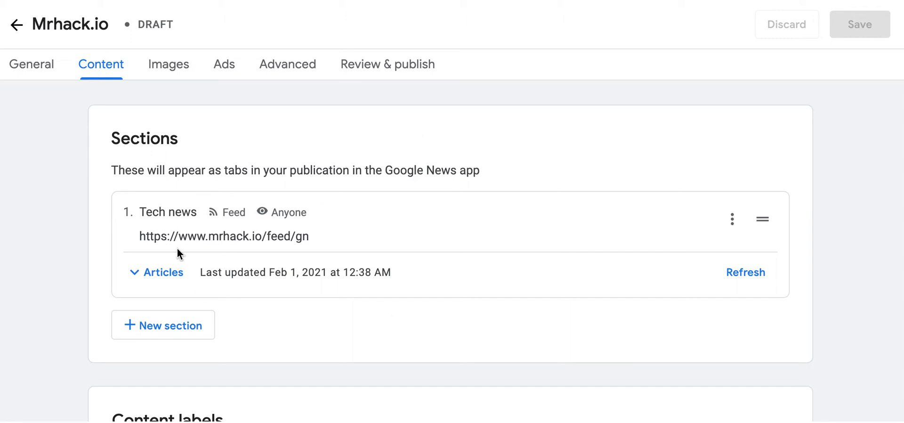
mouse_move(426, 97)
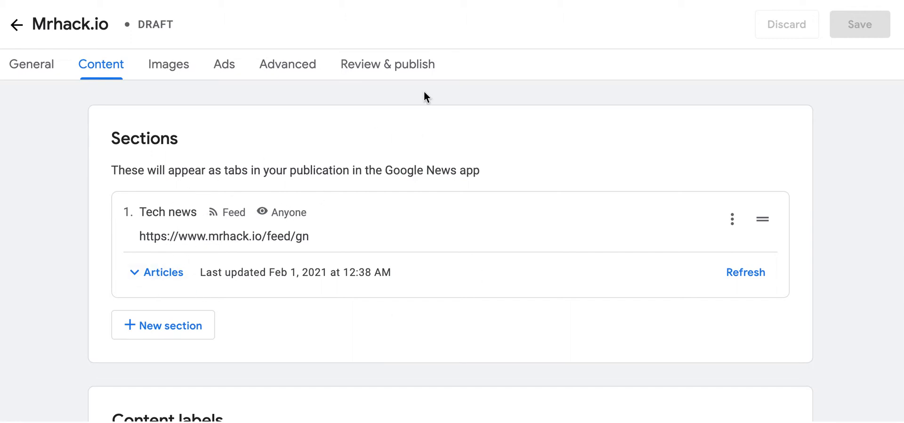
Check the Mrhack.io publication's status on Review & publish, then return to Content
click(388, 64)
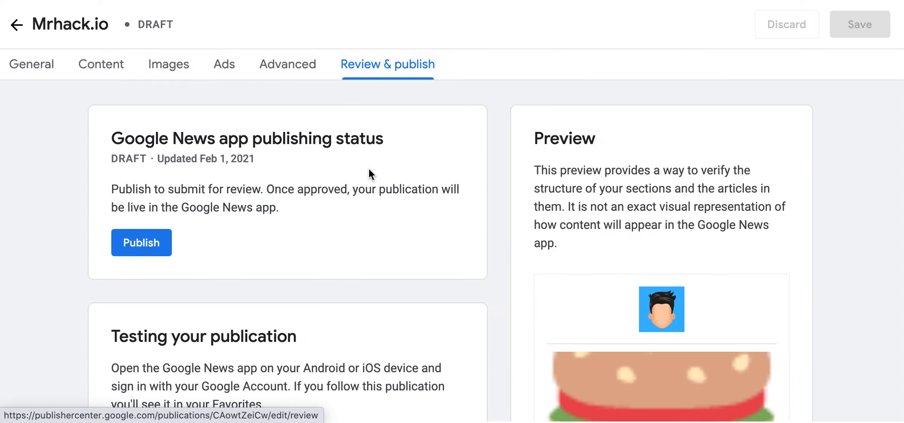
mouse_move(319, 212)
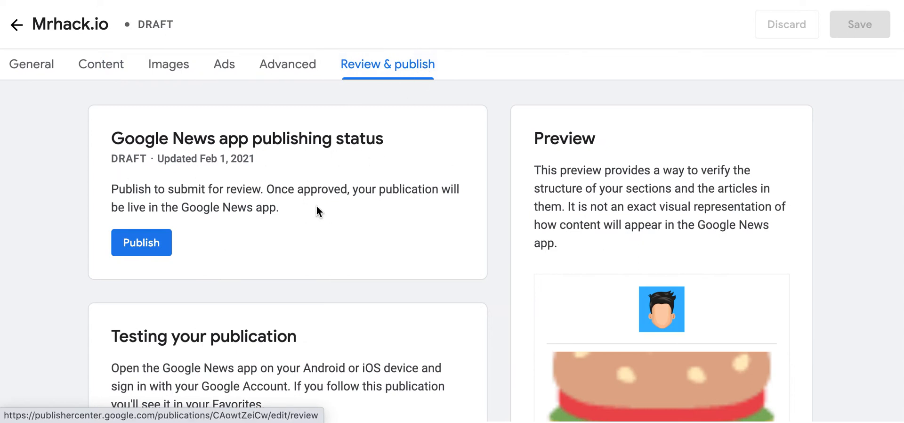
click(101, 64)
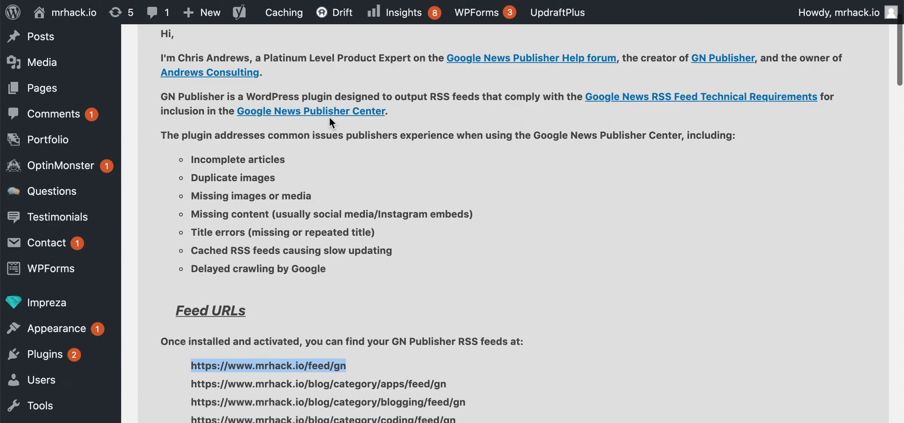
scroll(down, 3)
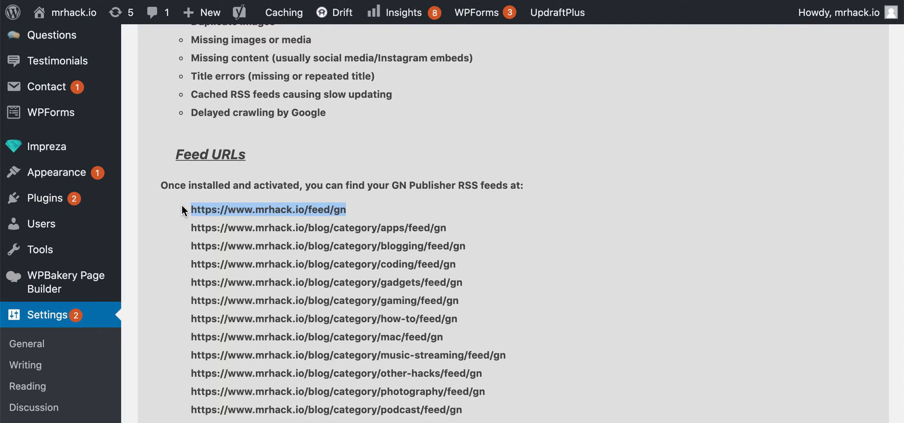
mouse_move(272, 125)
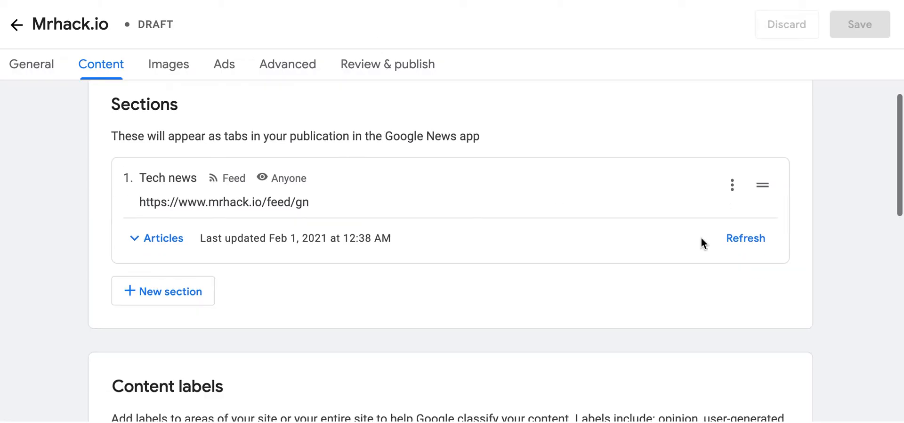
mouse_move(745, 238)
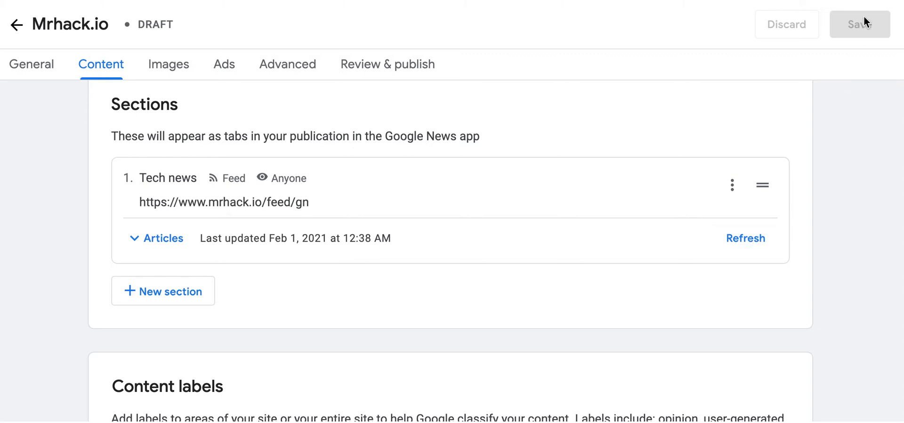
mouse_move(746, 238)
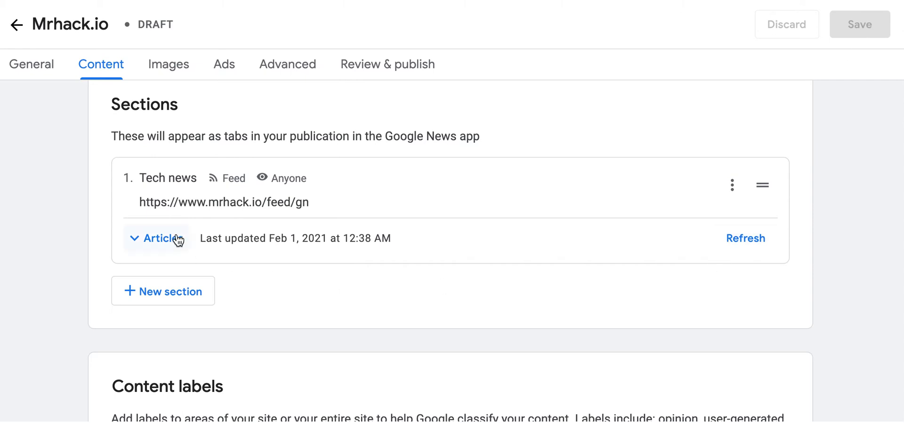
Expand the Tech news section's feed articles, then go to Review & publish
click(162, 237)
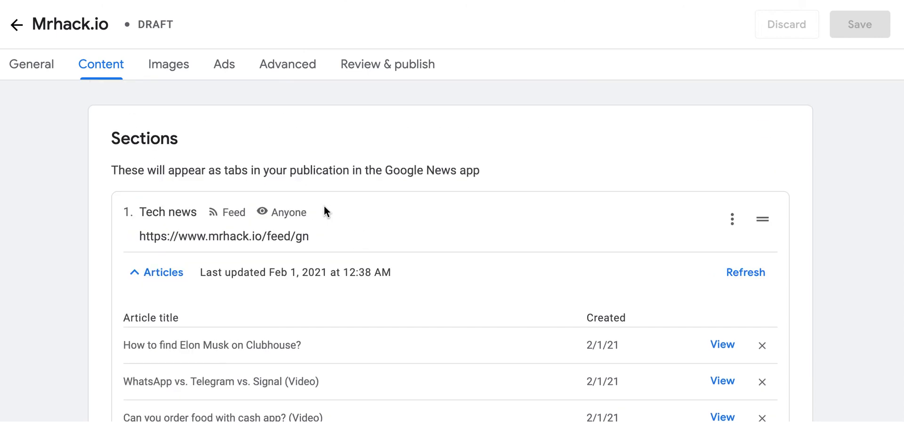
mouse_move(367, 72)
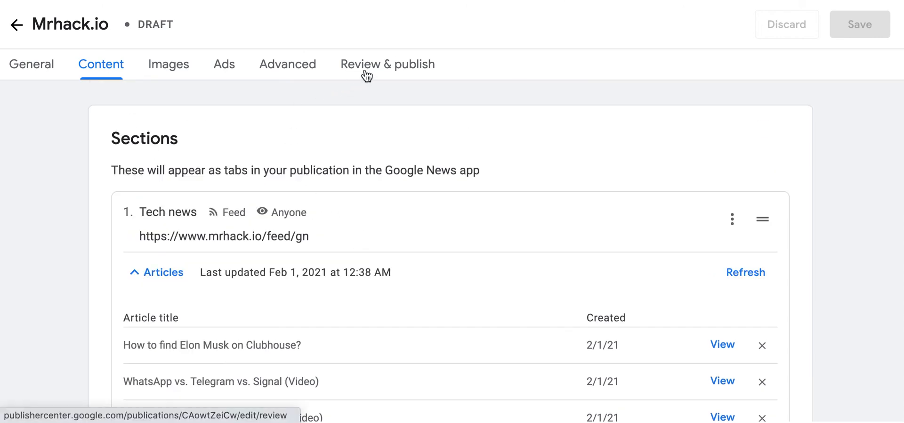
click(388, 64)
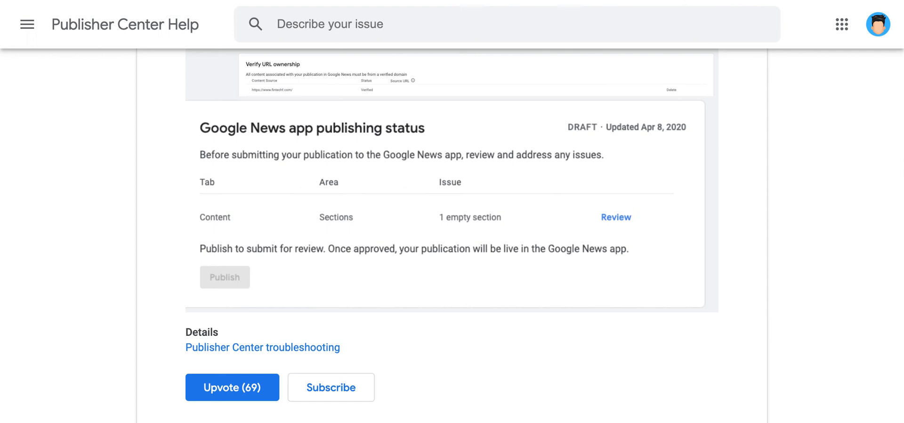
Read the forum replies recommending GN Publisher and the RSS validator
scroll(down, 3)
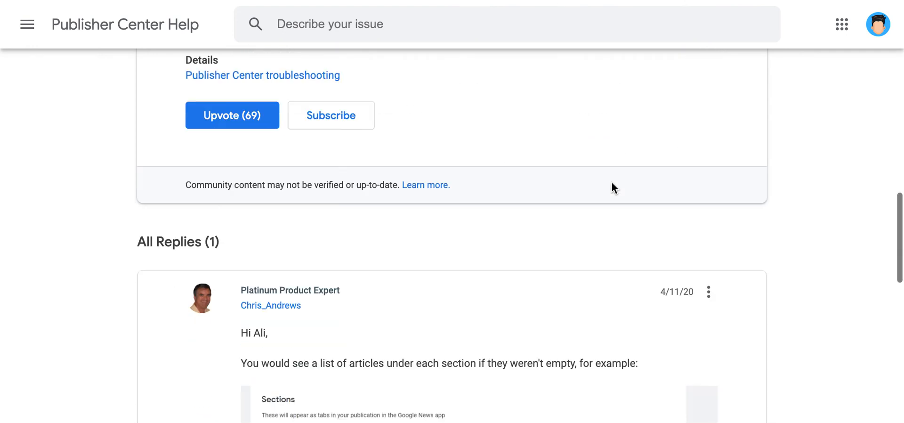
scroll(down, 3)
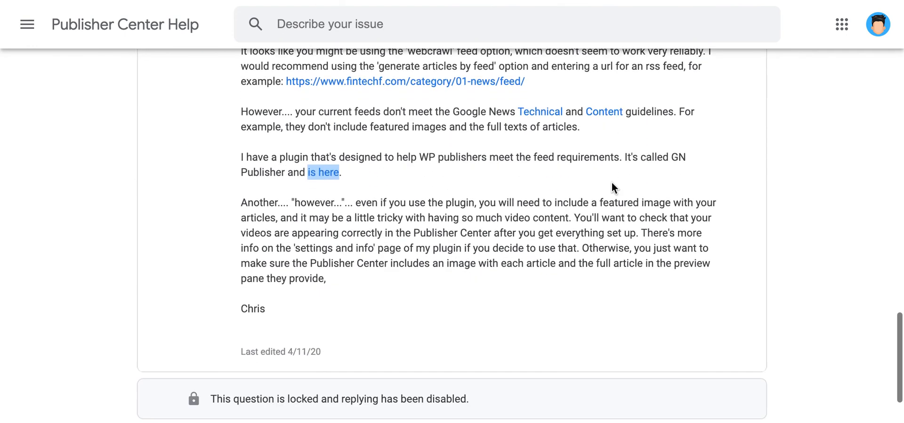
scroll(down, 3)
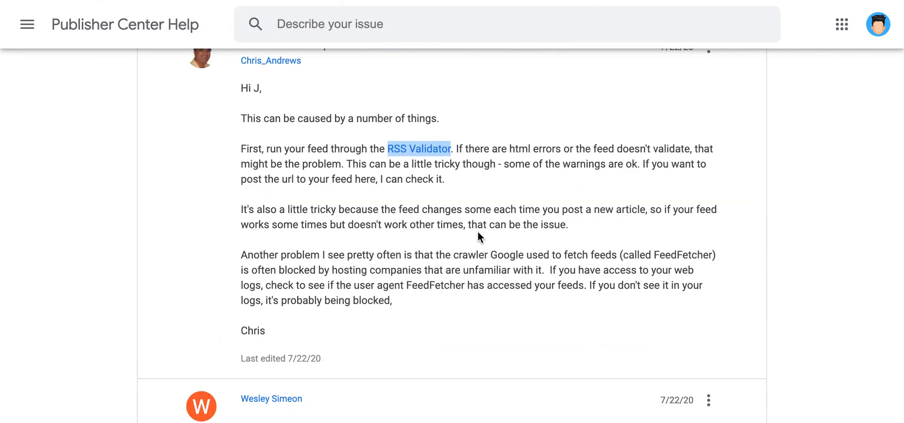
mouse_move(361, 234)
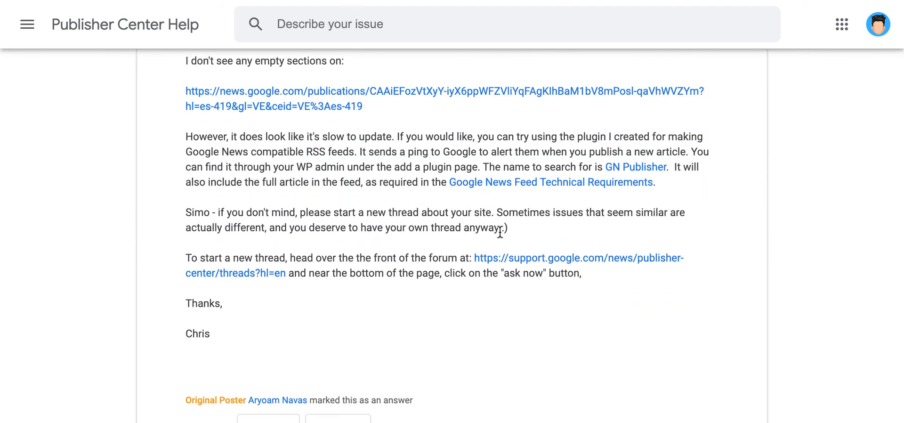
mouse_move(498, 230)
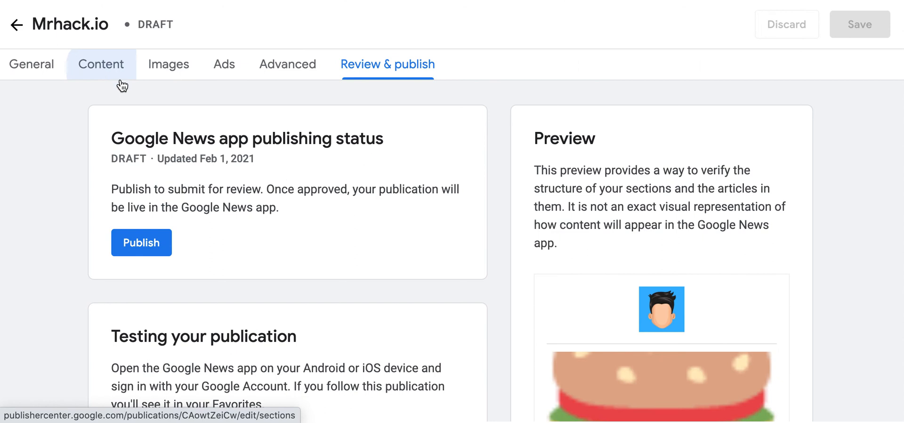
Start a new feed section titled 'Tech' and review its feed options
click(101, 64)
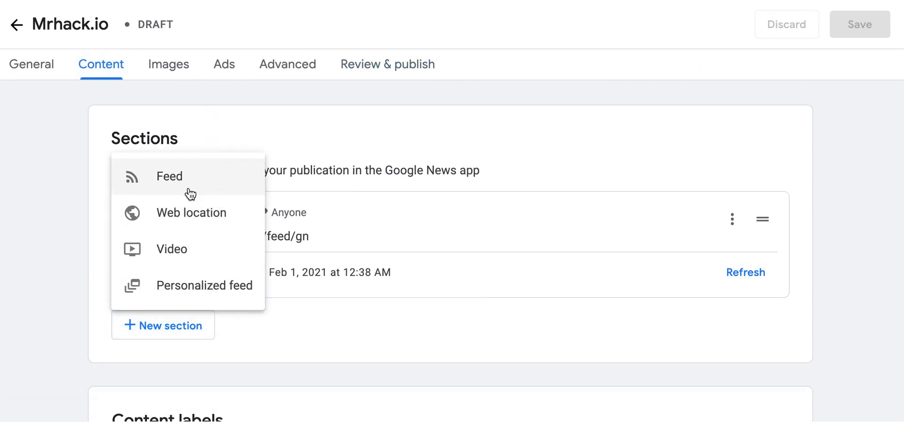
click(169, 176)
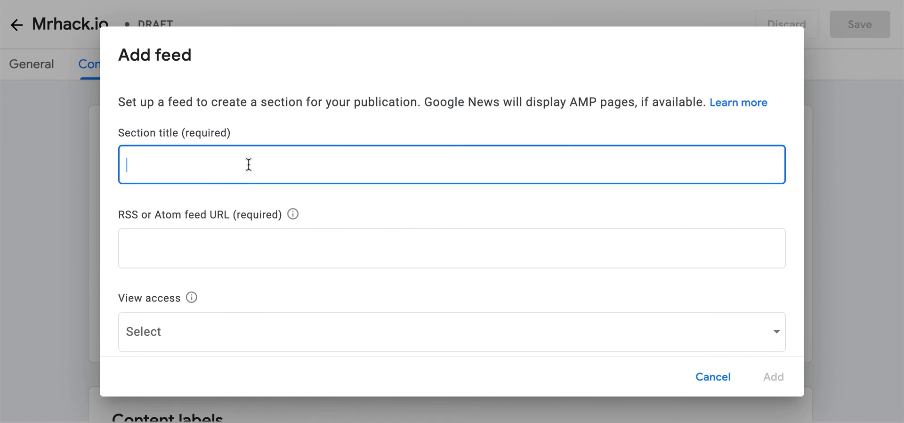
text(Tech)
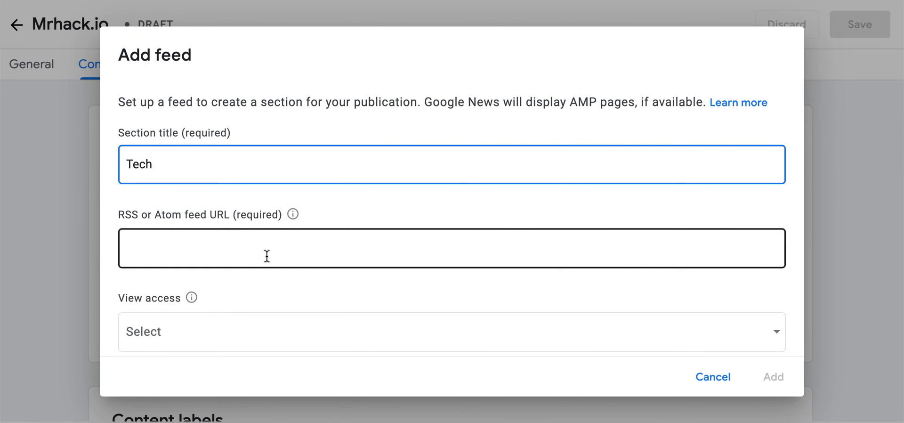
scroll(down, 3)
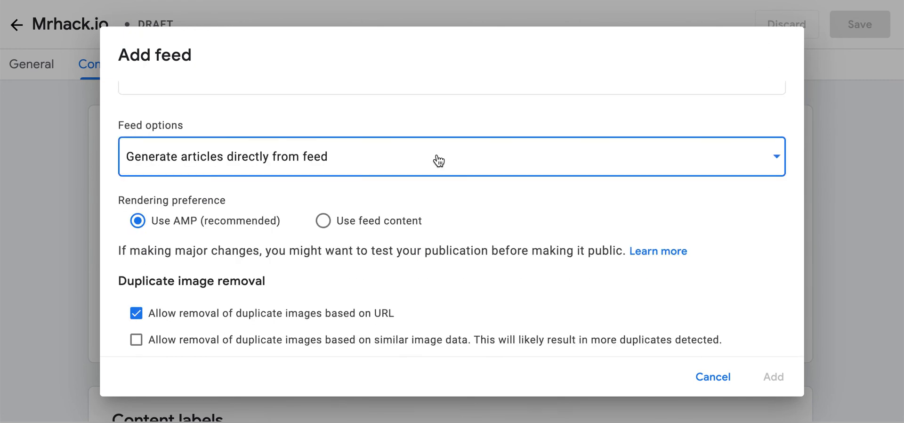
mouse_move(293, 222)
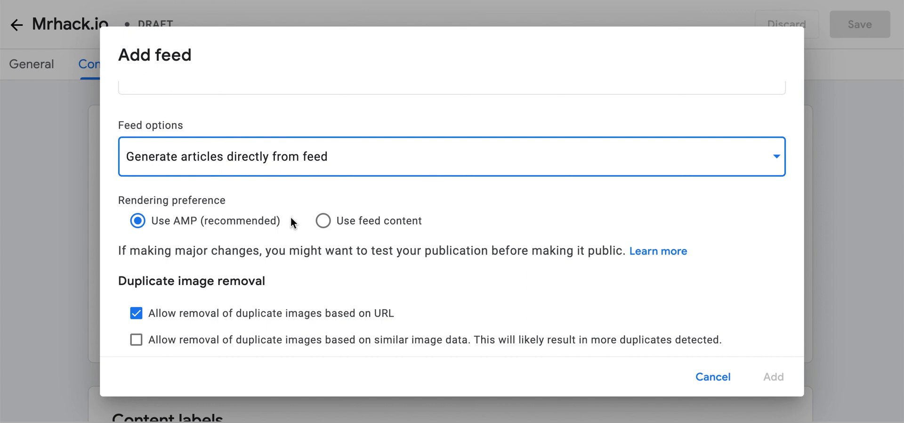
mouse_move(216, 230)
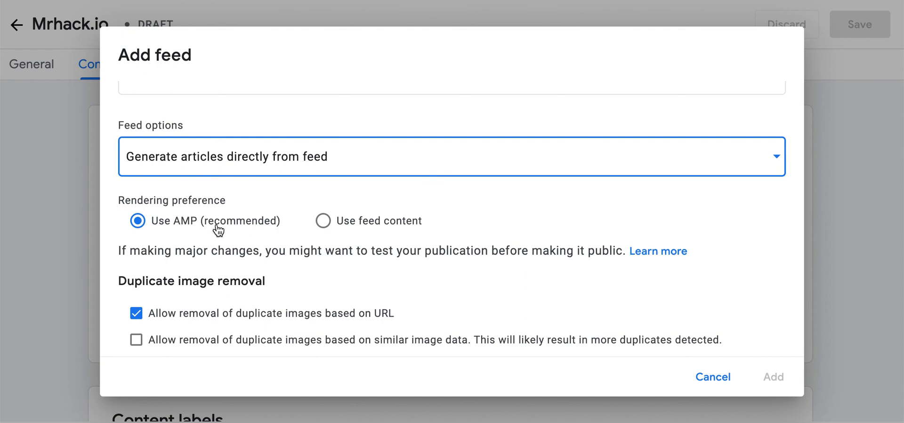
mouse_move(355, 225)
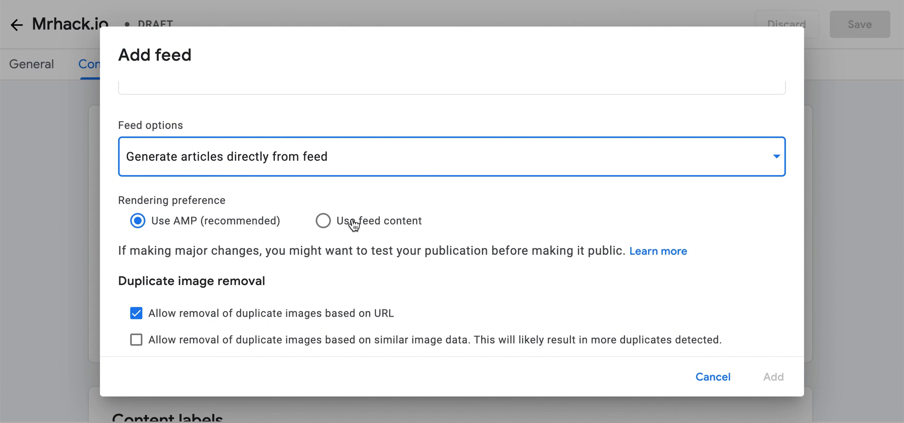
mouse_move(338, 278)
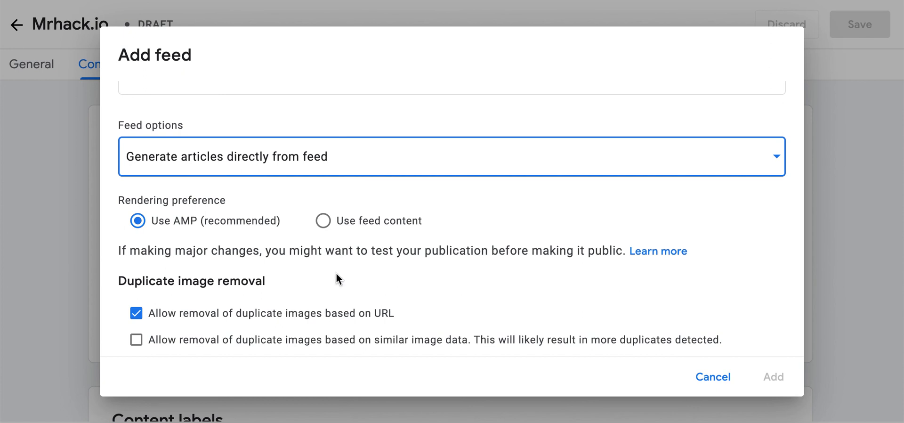
mouse_move(707, 351)
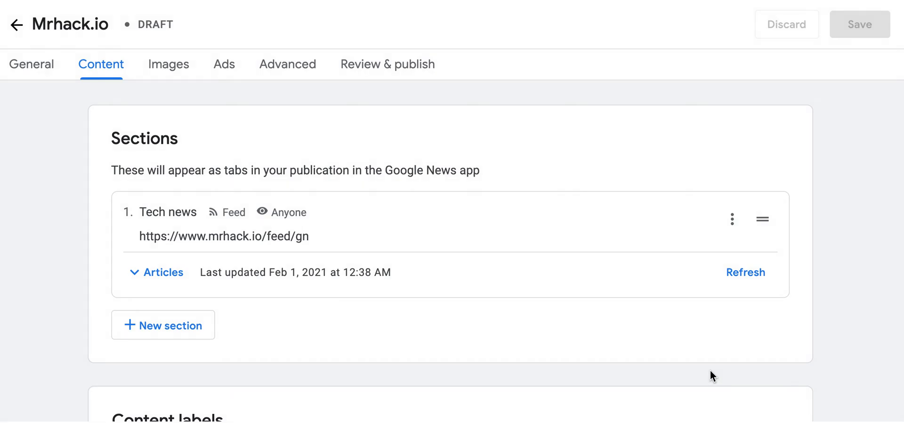
mouse_move(710, 376)
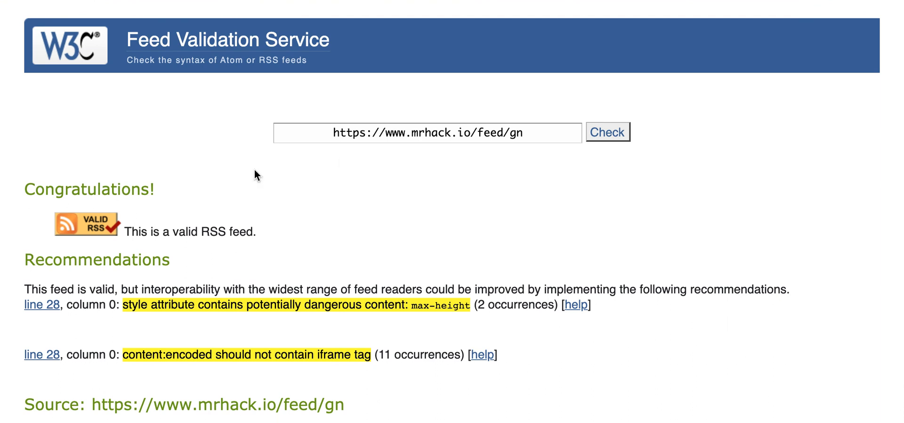
mouse_move(271, 12)
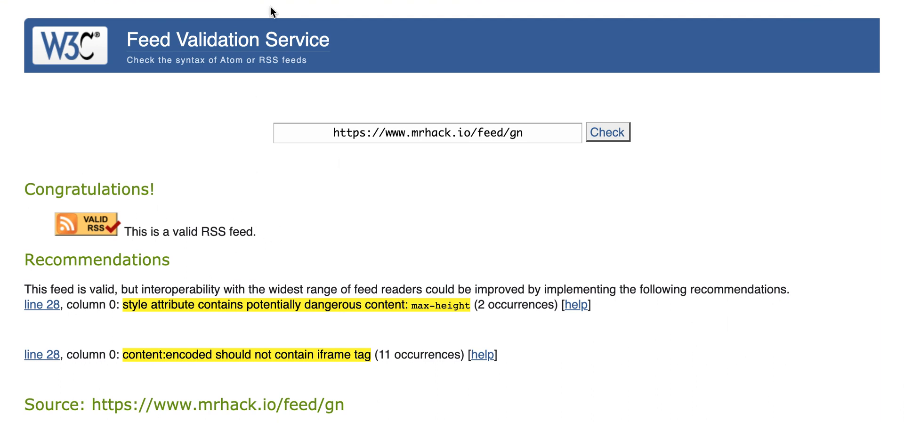